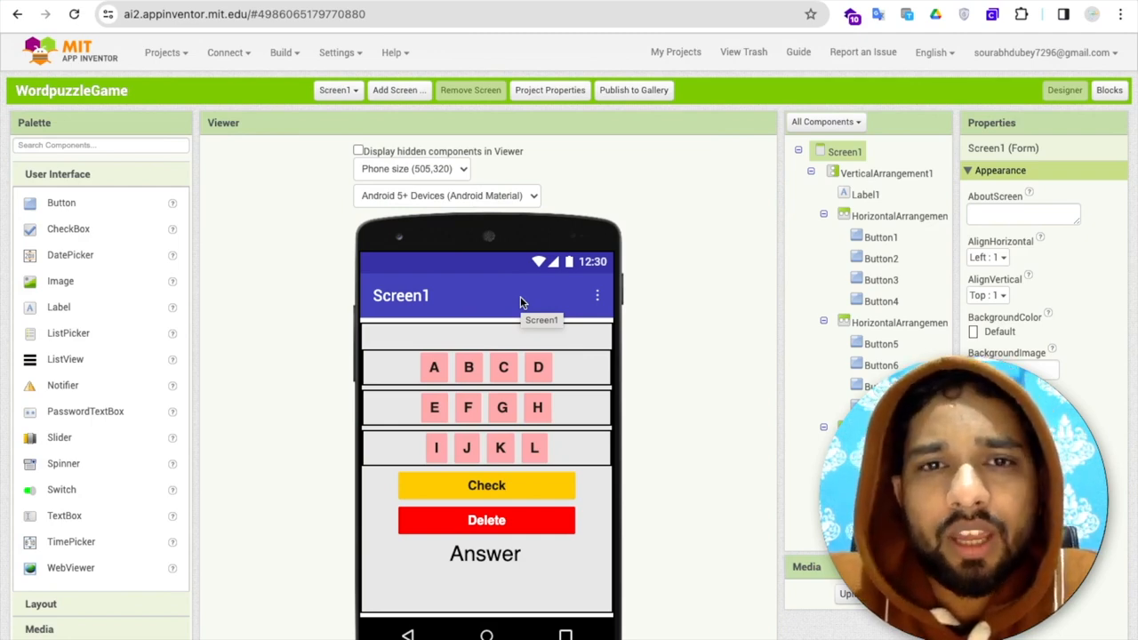
{"action": "mouse_move", "coordinate": [544, 119]}
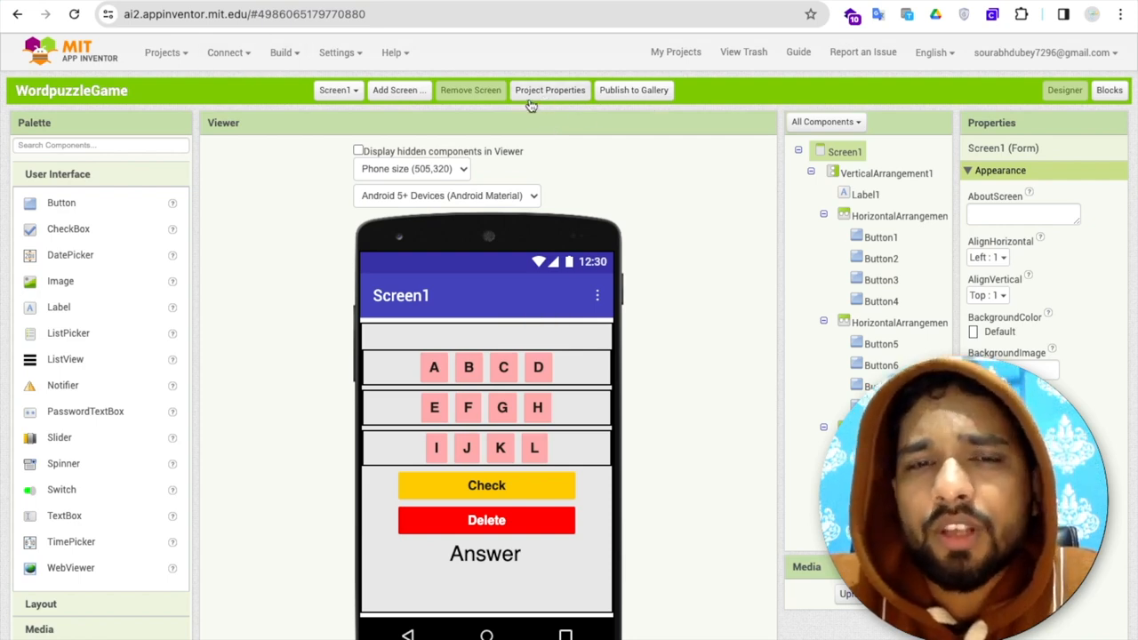
- Review the General project settings: app name WordpuzzleGame, no icon, responsive sizing
{"action": "left_click", "coordinate": [549, 89]}
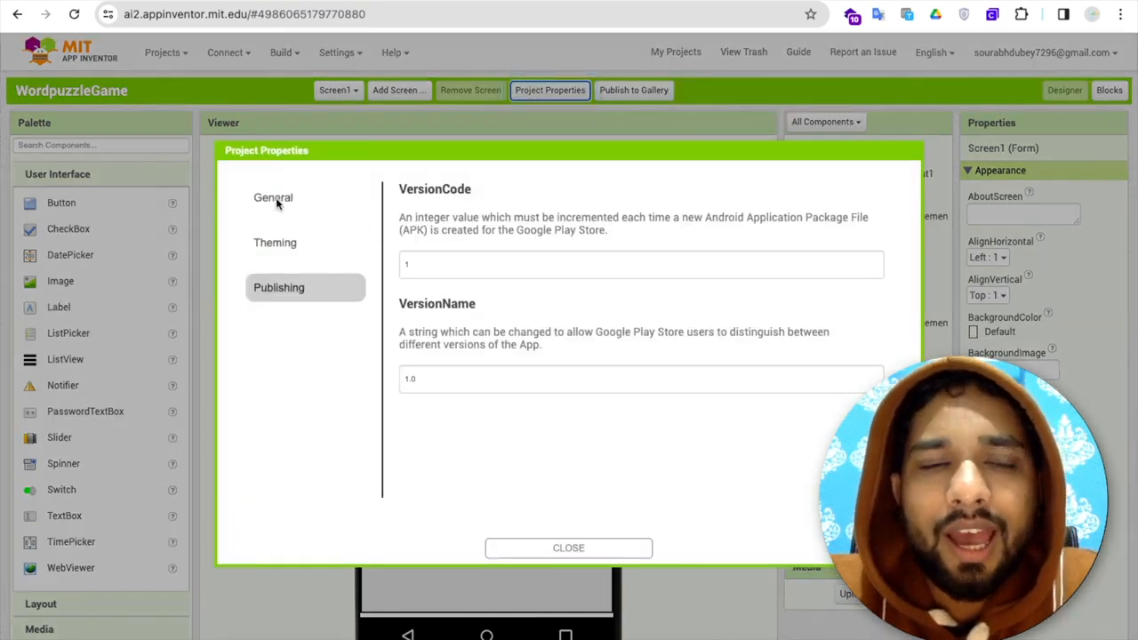
{"action": "left_click", "coordinate": [273, 197]}
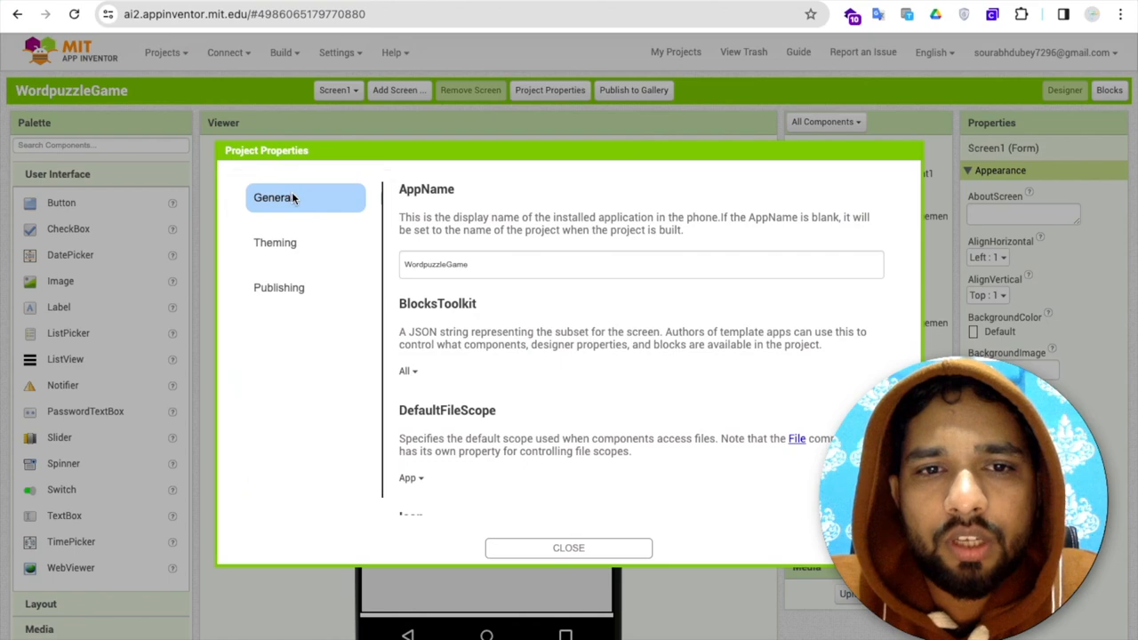
{"action": "left_click", "coordinate": [640, 263]}
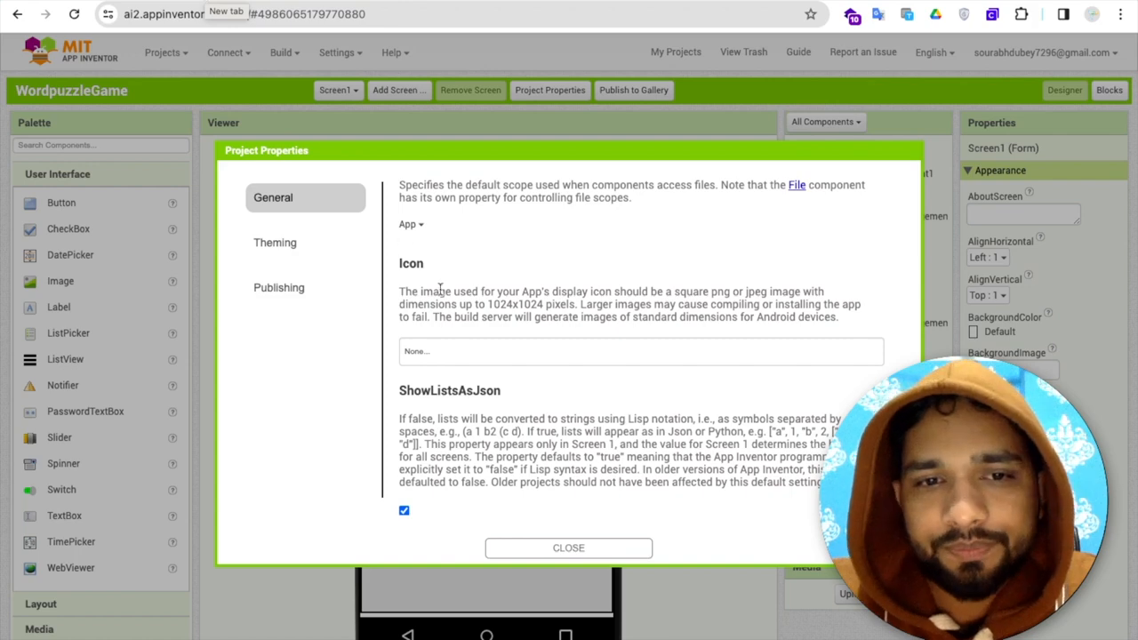
{"action": "scroll", "scroll_direction": "down", "scroll_amount": 3}
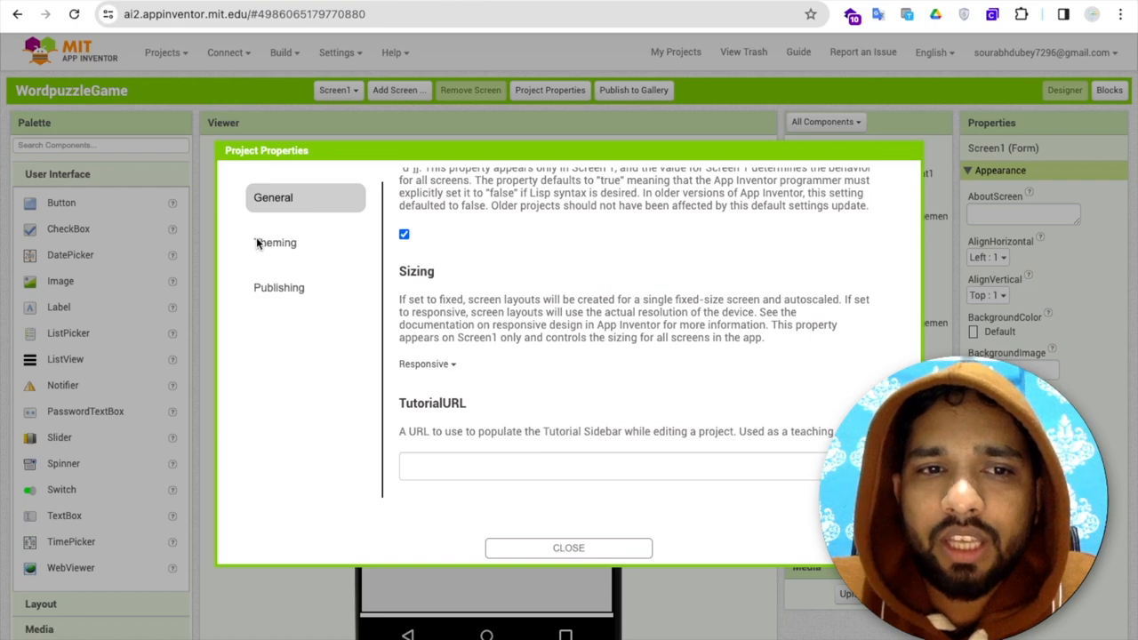
- Review the default AccentColor and PrimaryColor under Theming, then close the properties
{"action": "left_click", "coordinate": [274, 242]}
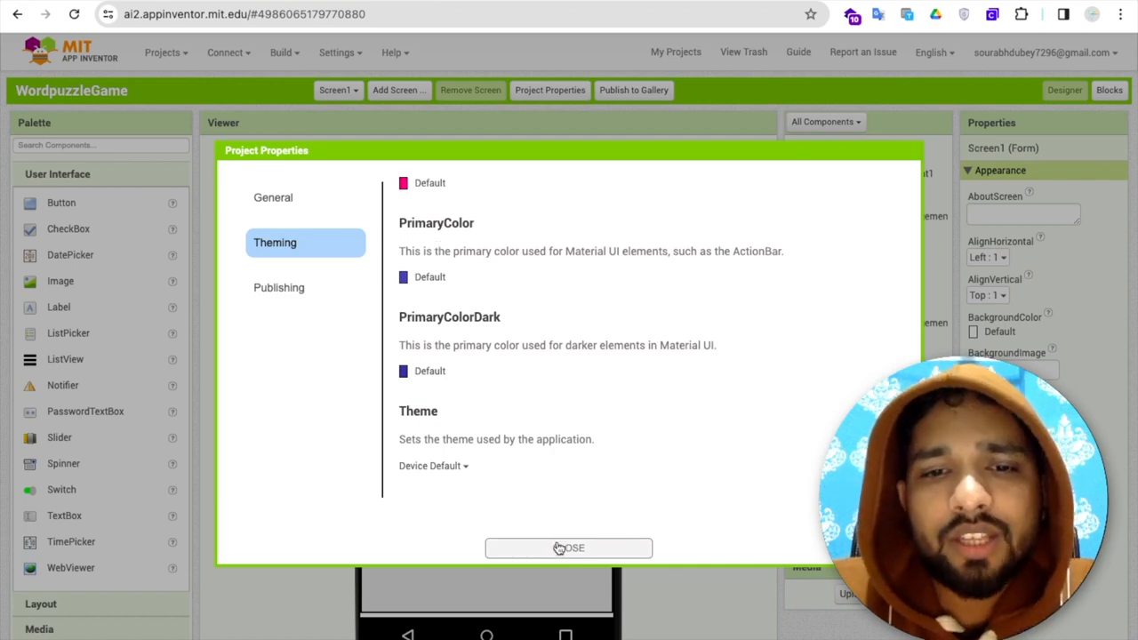
{"action": "left_click", "coordinate": [568, 547]}
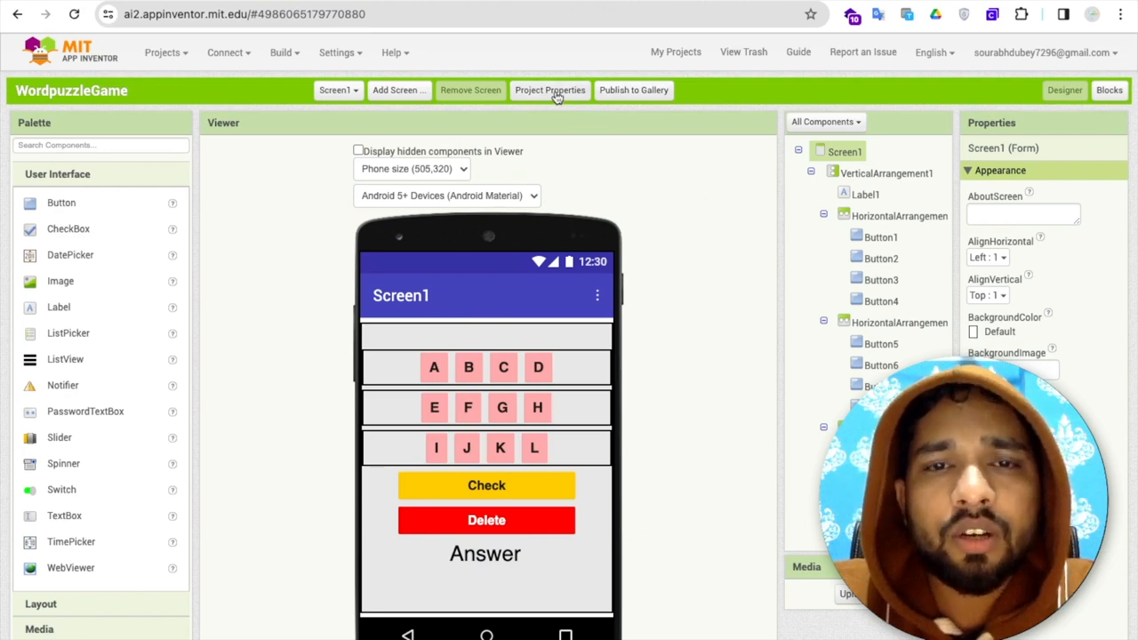
- Set PrimaryColor to Orange so Screen1's title bar turns orange
{"action": "left_click", "coordinate": [549, 89]}
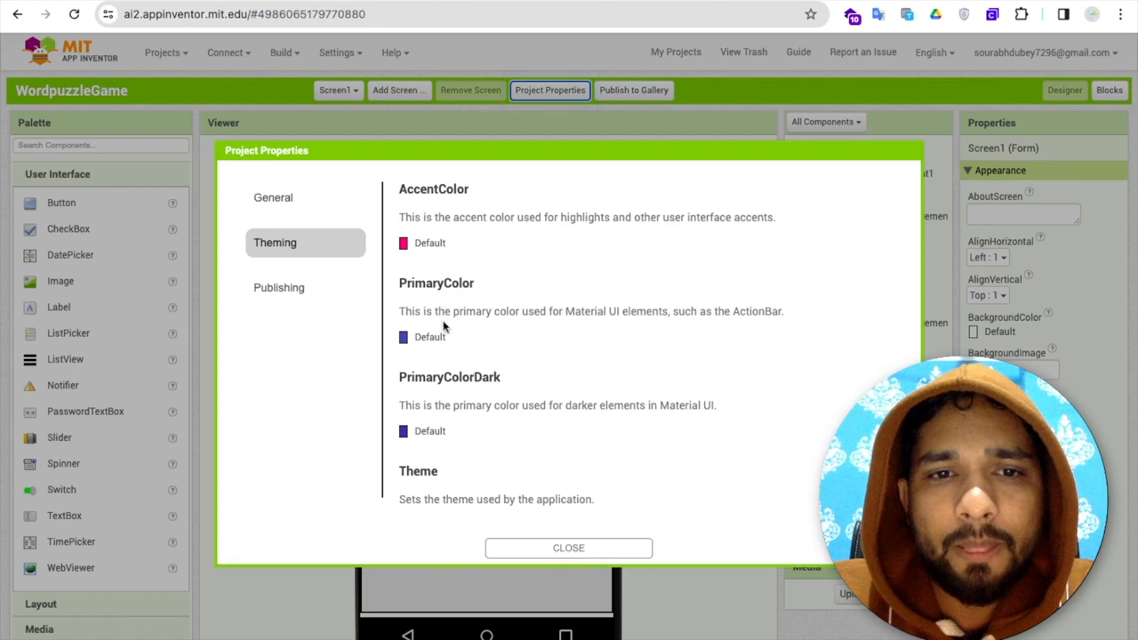
{"action": "left_click", "coordinate": [431, 336]}
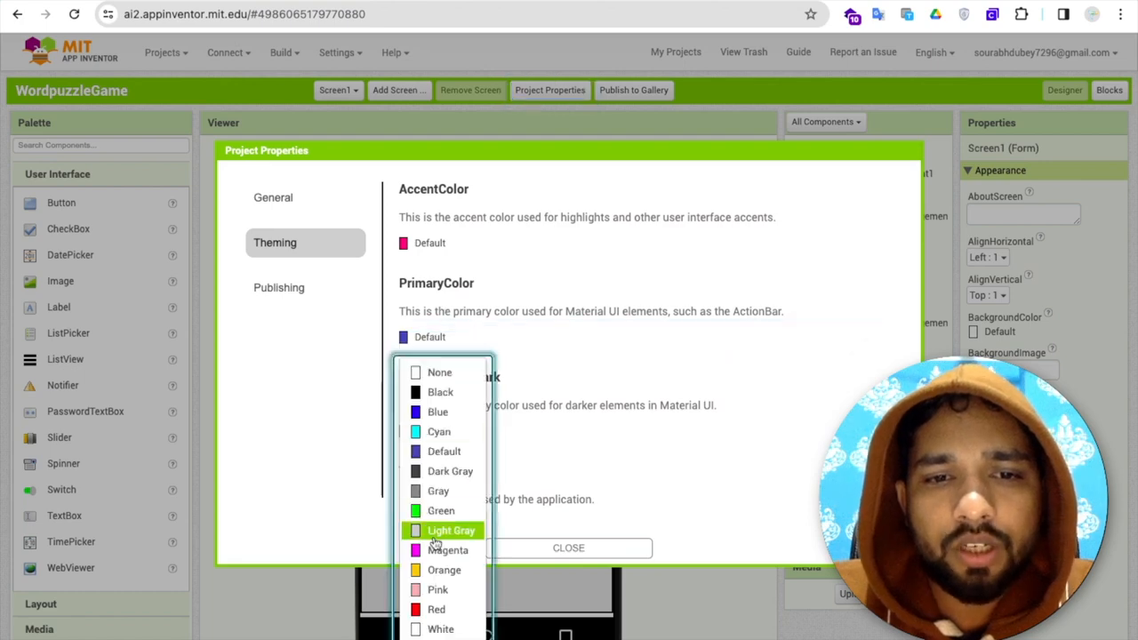
{"action": "left_click", "coordinate": [444, 569]}
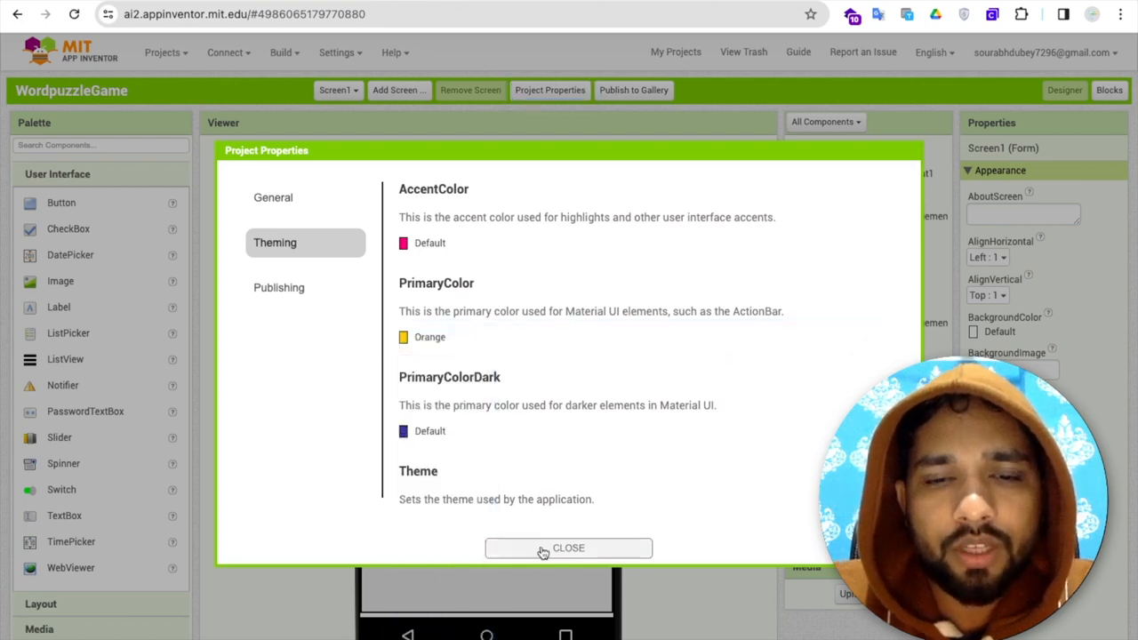
{"action": "left_click", "coordinate": [569, 548]}
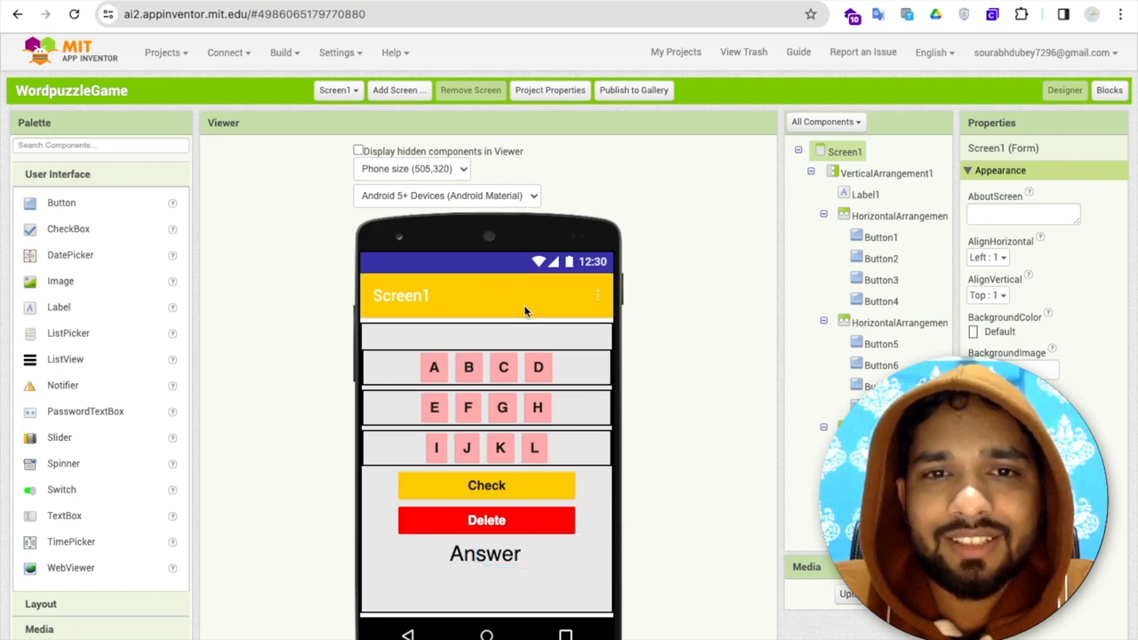
{"action": "mouse_move", "coordinate": [656, 135]}
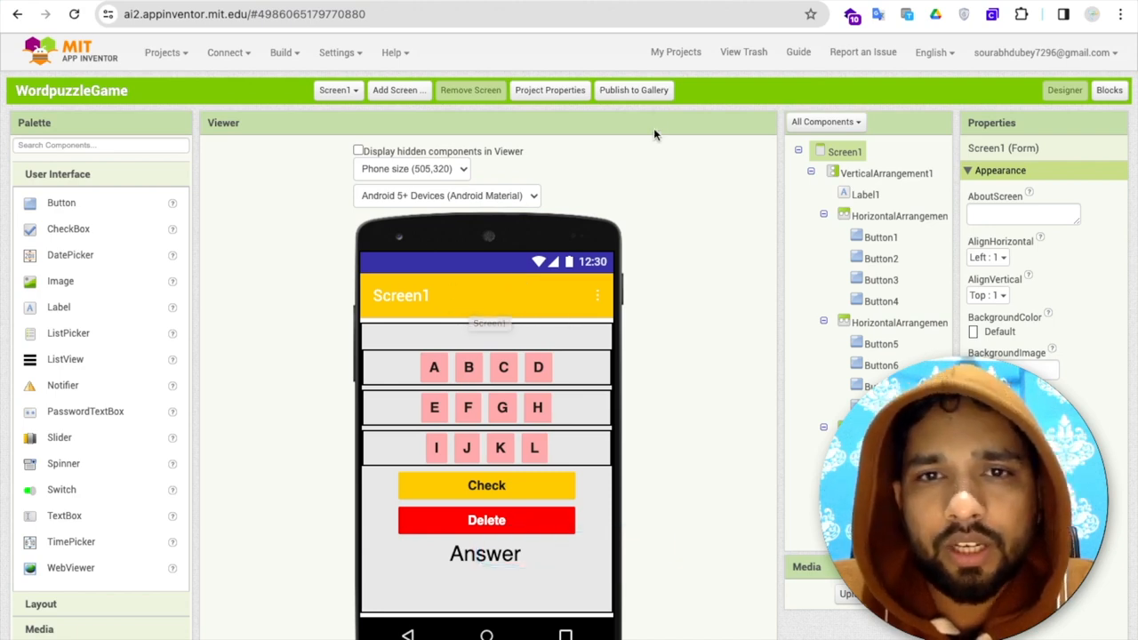
- Edit VersionCode and set VersionName to 1.2 in the Publishing settings
{"action": "left_click", "coordinate": [550, 89]}
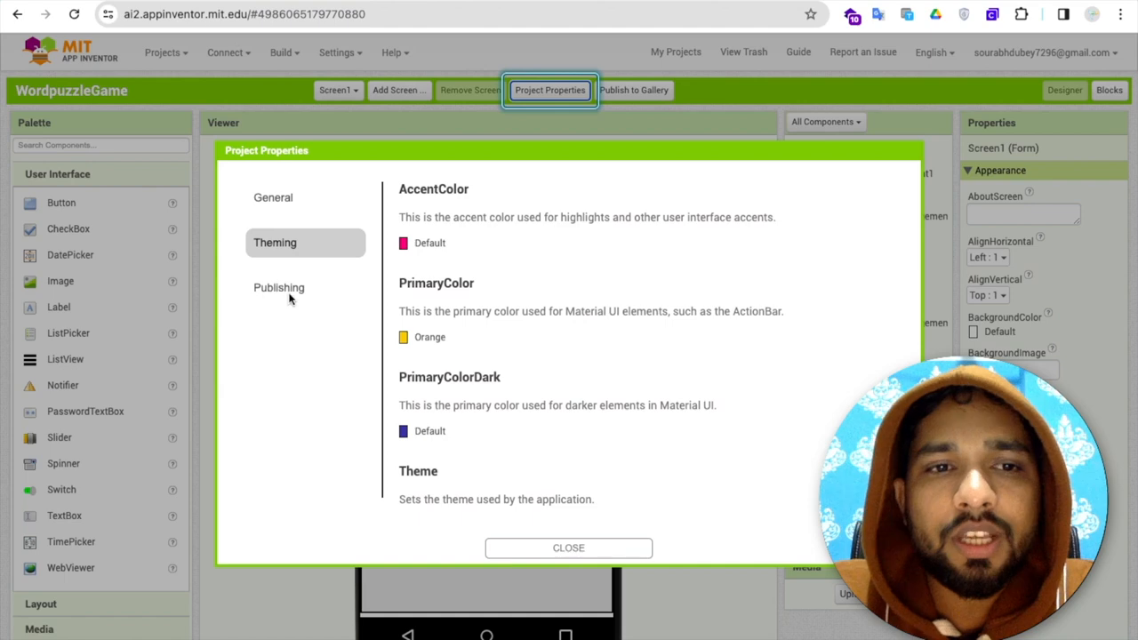
{"action": "left_click", "coordinate": [277, 288]}
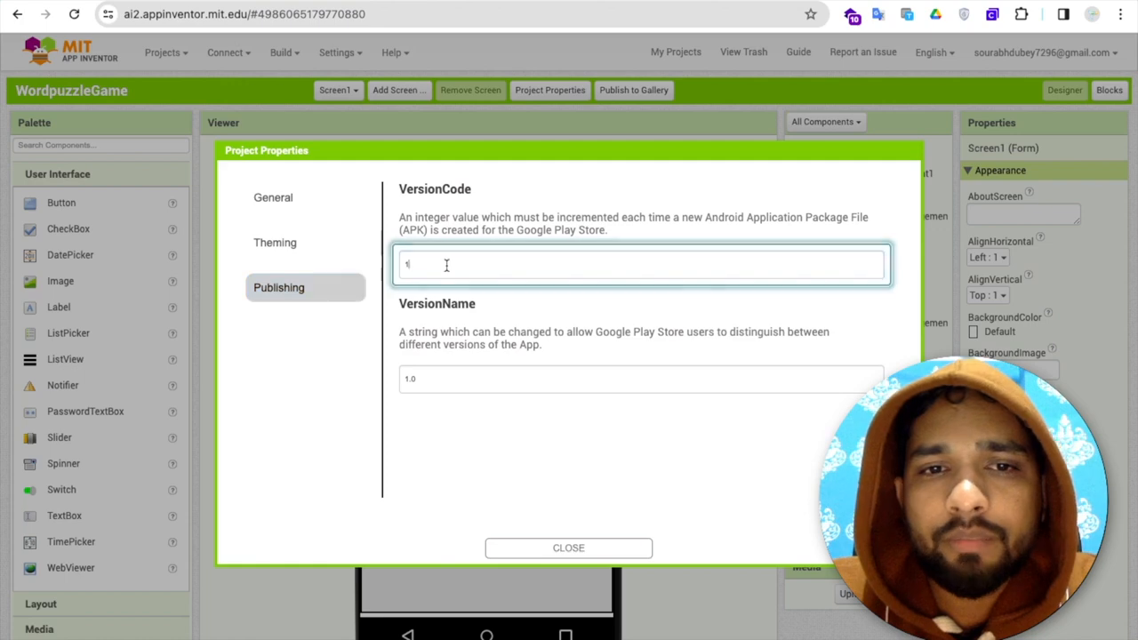
{"action": "left_click", "coordinate": [640, 379]}
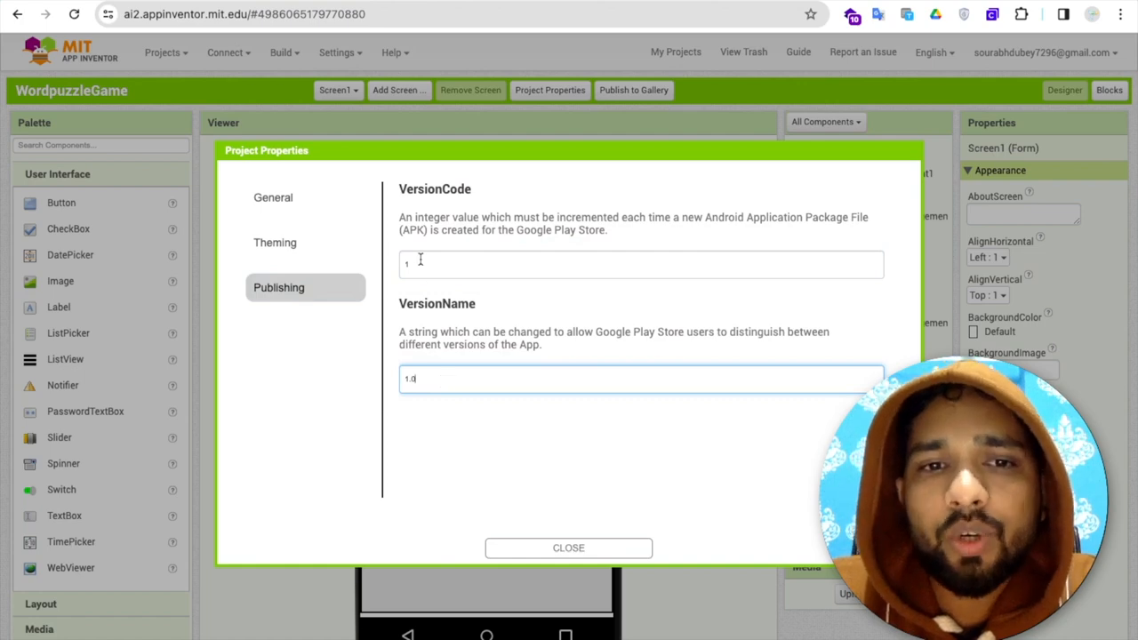
{"action": "mouse_move", "coordinate": [436, 376]}
{"action": "type", "text": "1.2"}
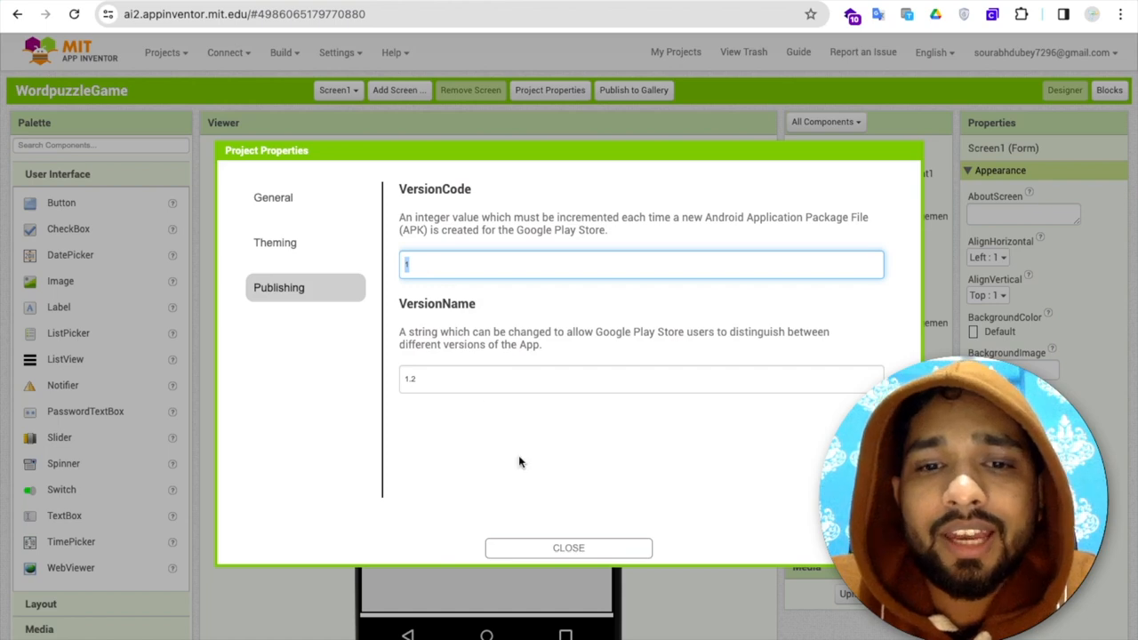
{"action": "left_click", "coordinate": [569, 547]}
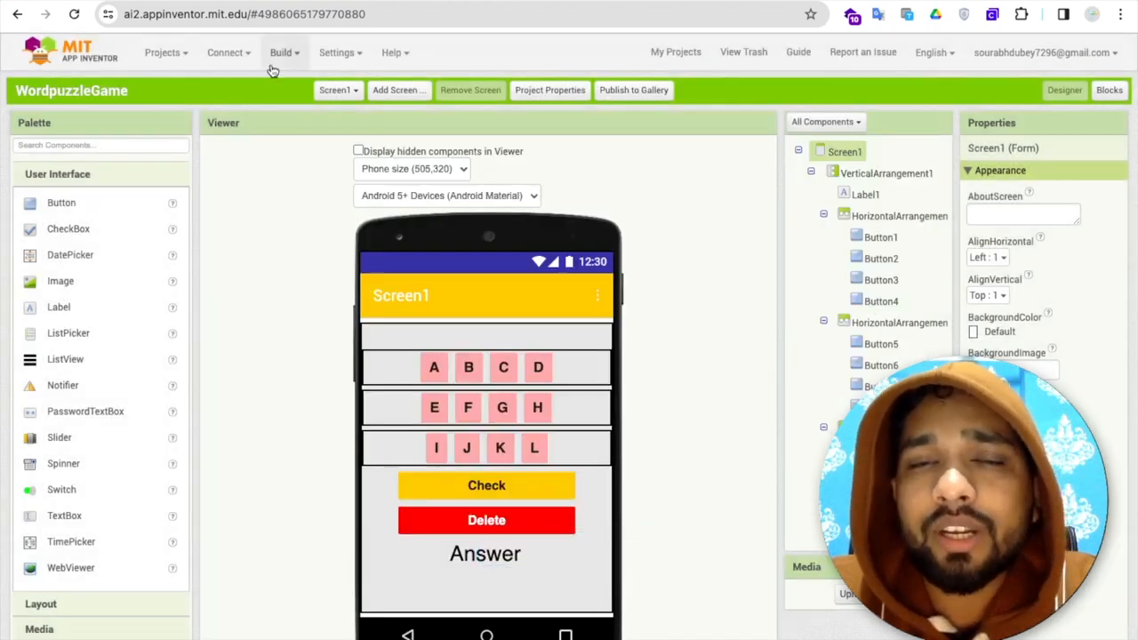
- Show the Build menu with Android App (.apk) and Android App Bundle (.aab) options
{"action": "left_click", "coordinate": [227, 52]}
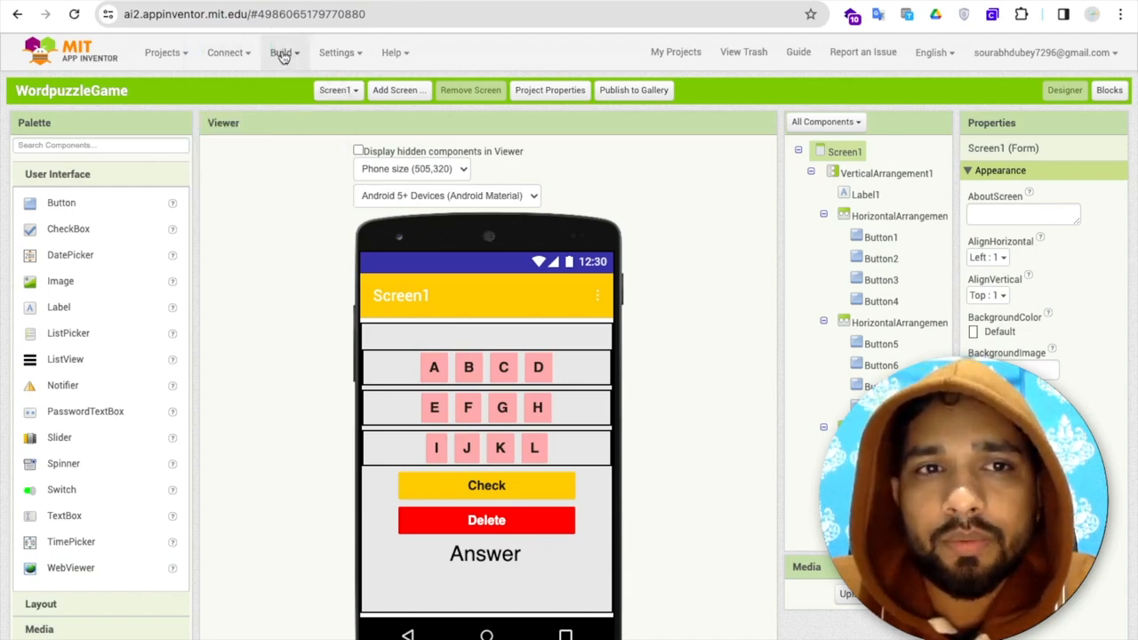
{"action": "left_click", "coordinate": [281, 52]}
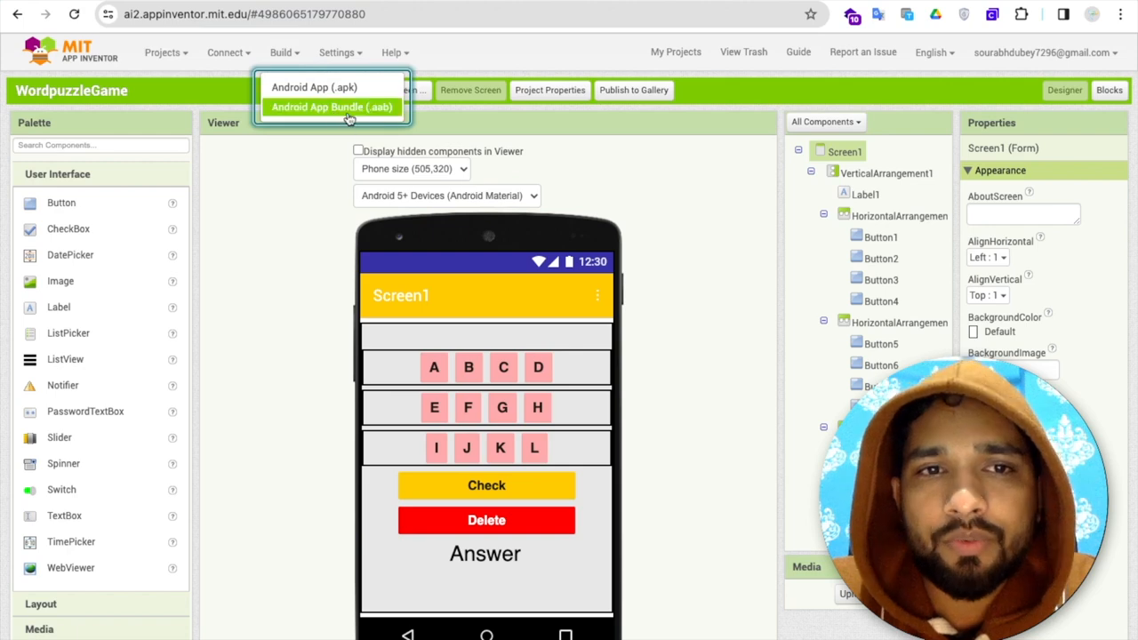